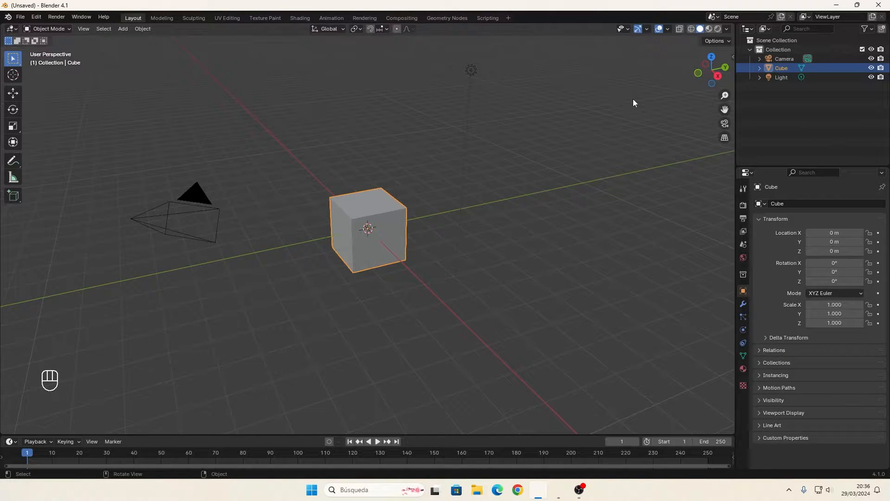
{"action": "mouse_move", "coordinate": [445, 168]}
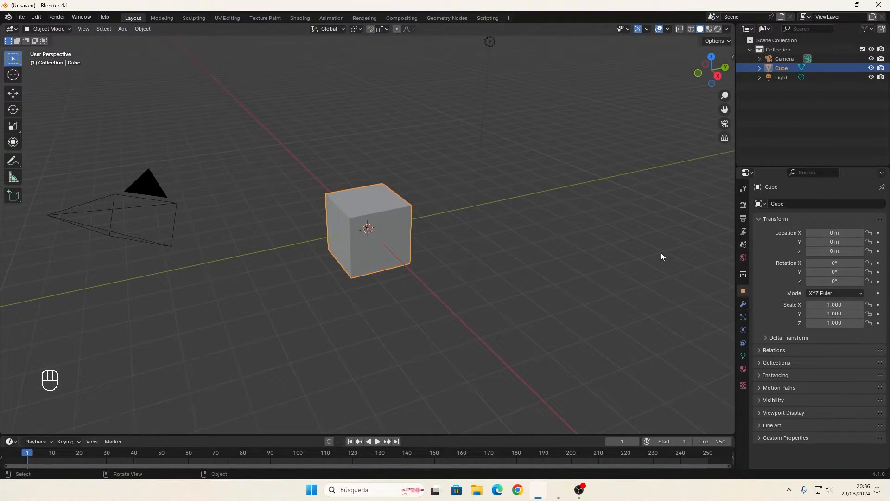
- In Render Properties choose the Standard view transform and enable transparent film
{"action": "left_click", "coordinate": [742, 205]}
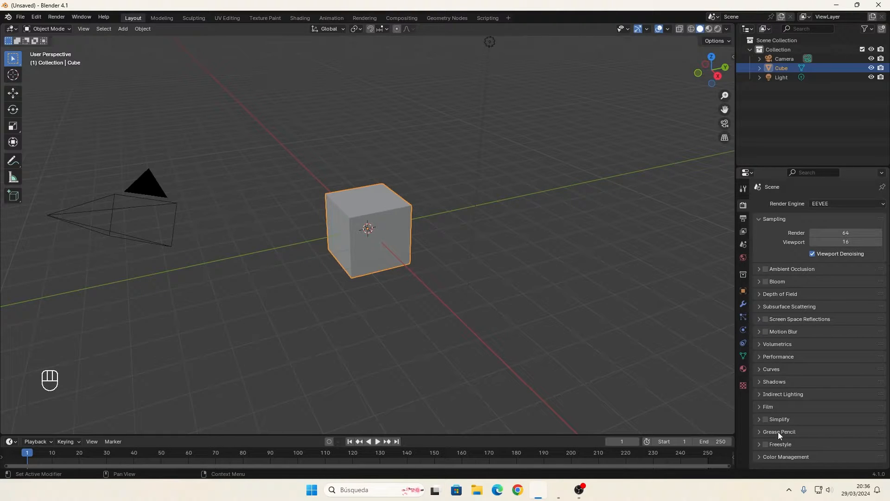
{"action": "mouse_move", "coordinate": [778, 343]}
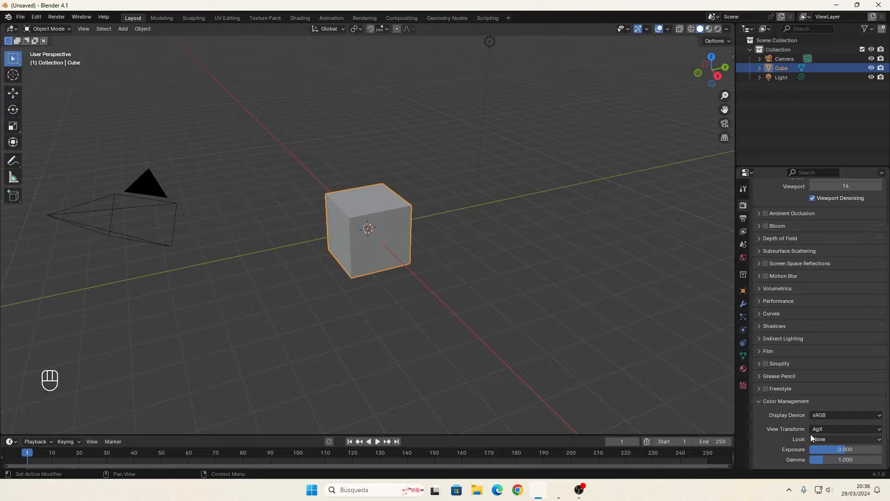
{"action": "left_click", "coordinate": [845, 429]}
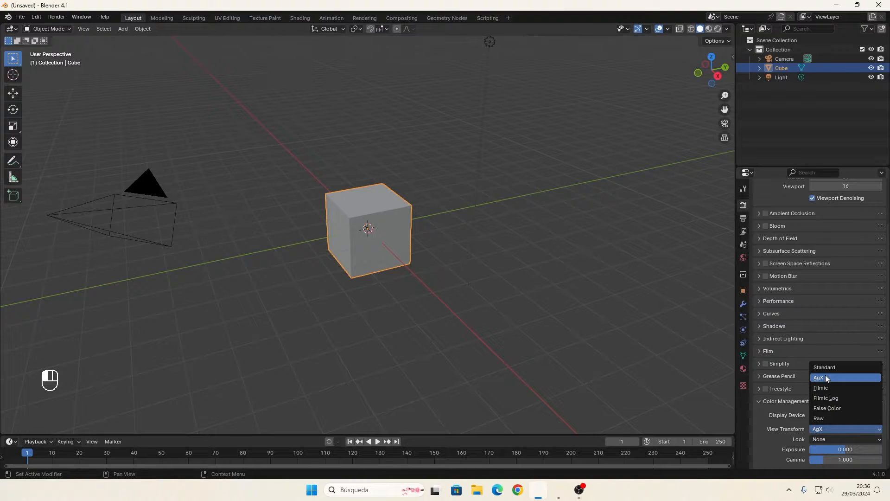
{"action": "left_click", "coordinate": [824, 367]}
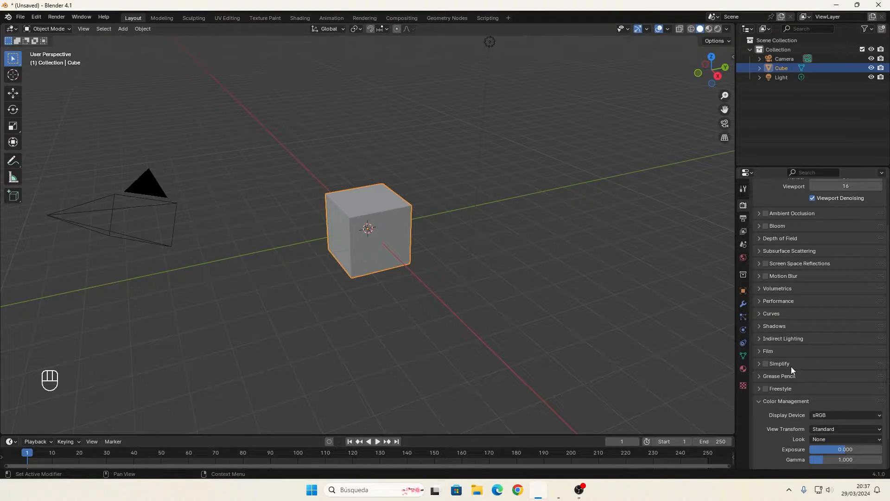
{"action": "scroll", "scroll_direction": "up", "scroll_amount": 3}
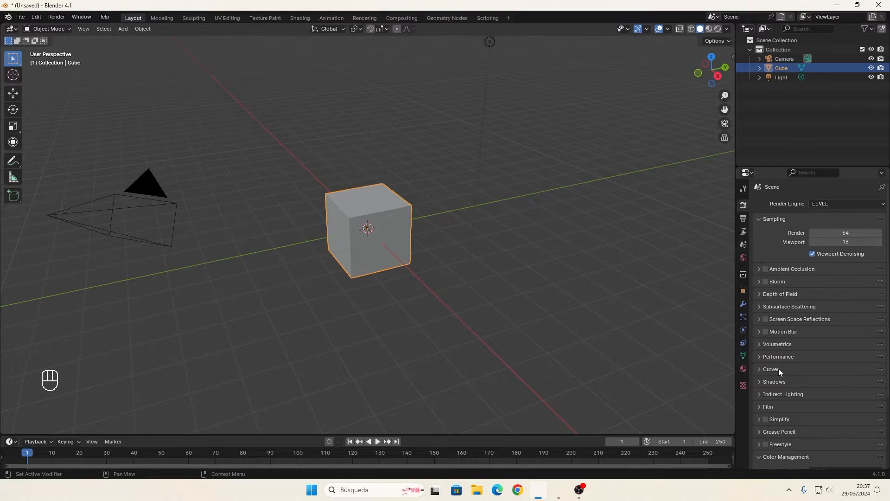
{"action": "left_click", "coordinate": [768, 406]}
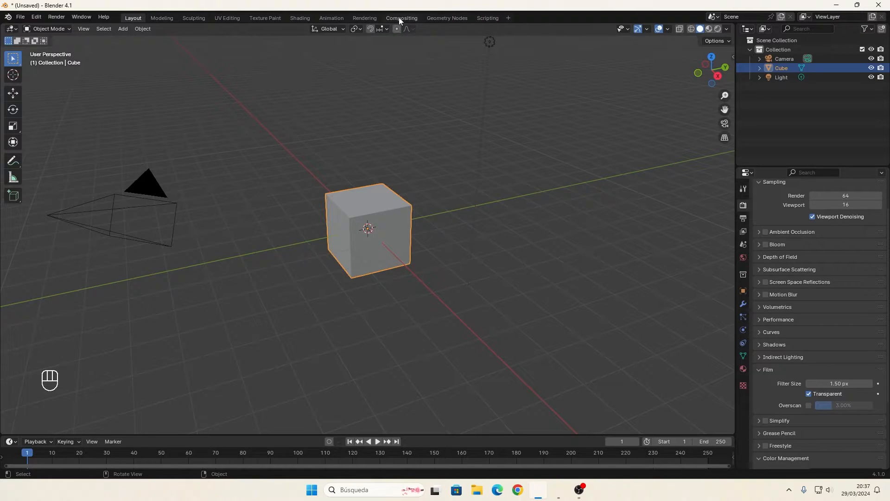
- Enable compositing nodes and wire an Alpha Over node between Render Layers and Composite
{"action": "left_click", "coordinate": [402, 17]}
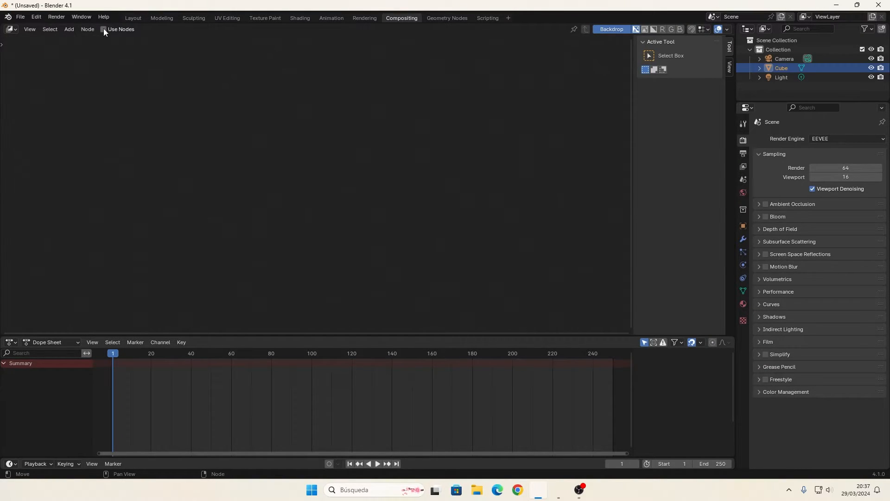
{"action": "left_click", "coordinate": [102, 29]}
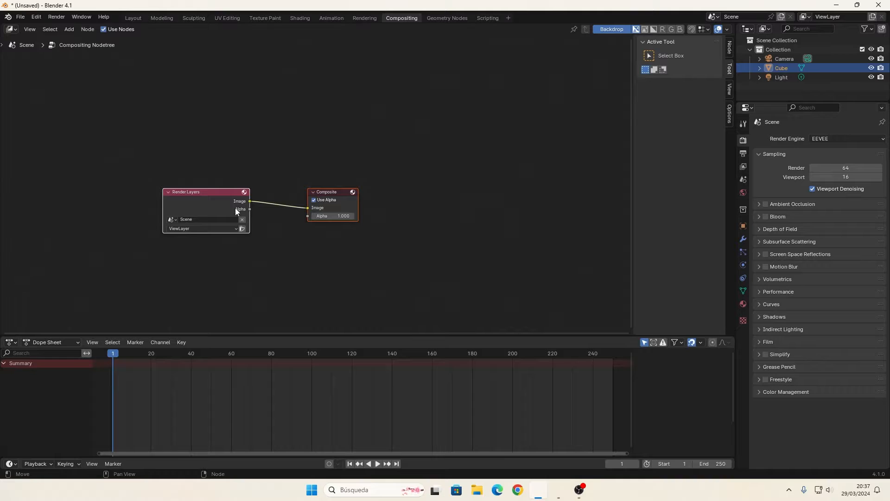
{"action": "left_click", "coordinate": [67, 29]}
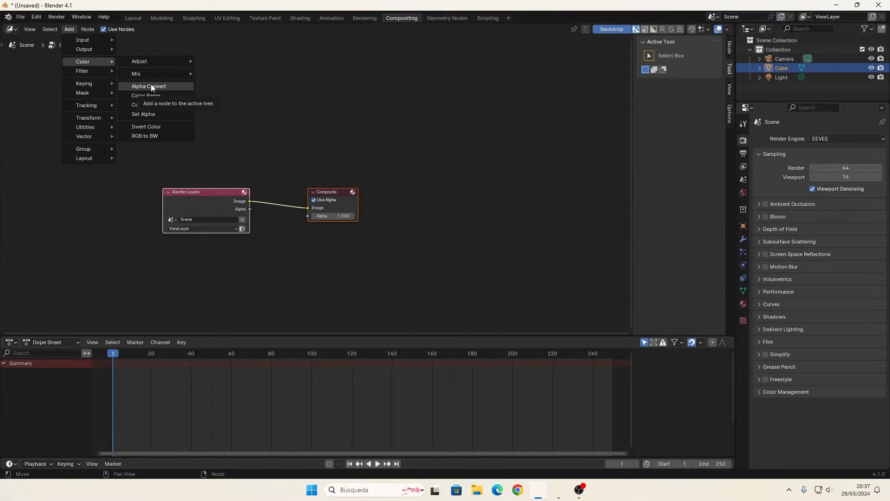
{"action": "mouse_move", "coordinate": [140, 61]}
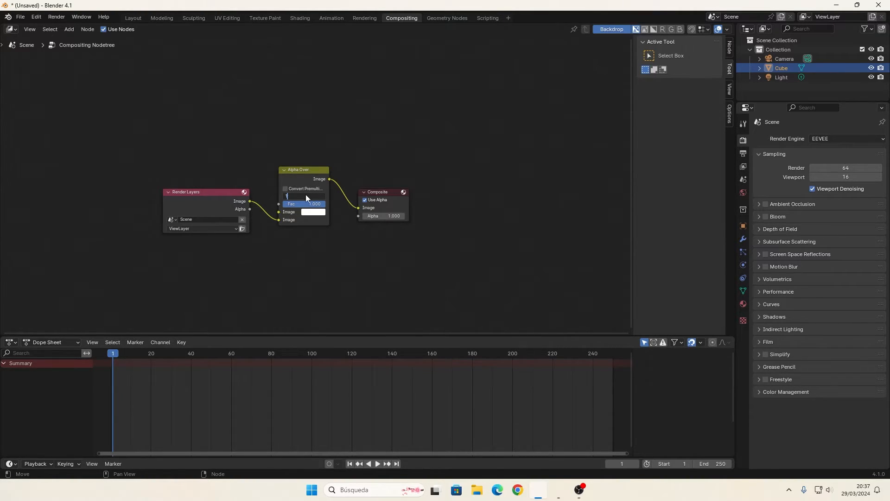
{"action": "left_click", "coordinate": [286, 189]}
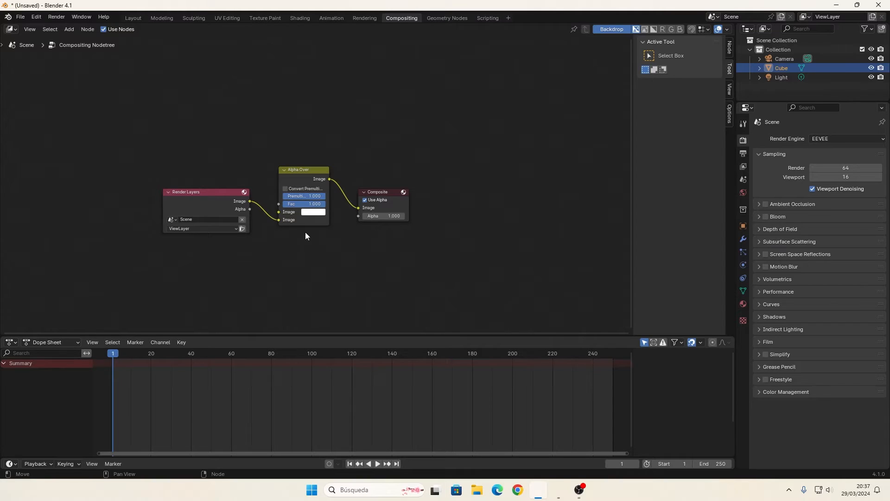
{"action": "key", "text": "F12"}
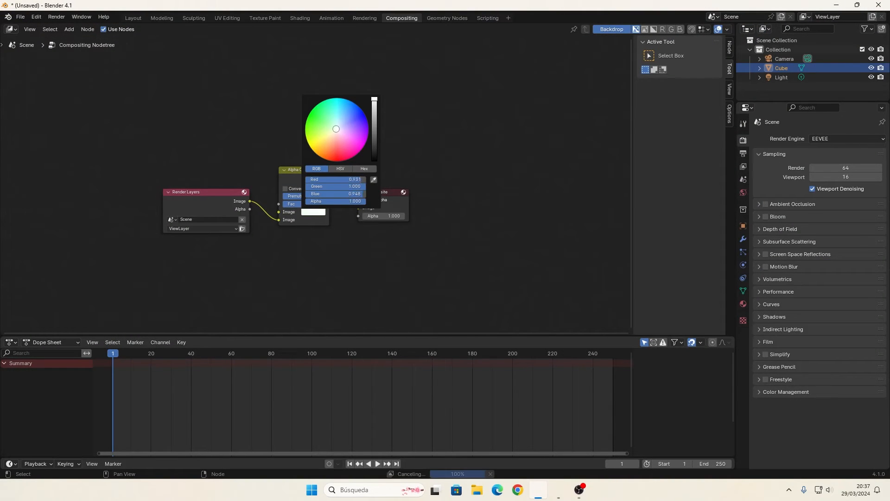
- Render the cube over a green Alpha Over background, then change the colour to orange
{"action": "left_click", "coordinate": [314, 119]}
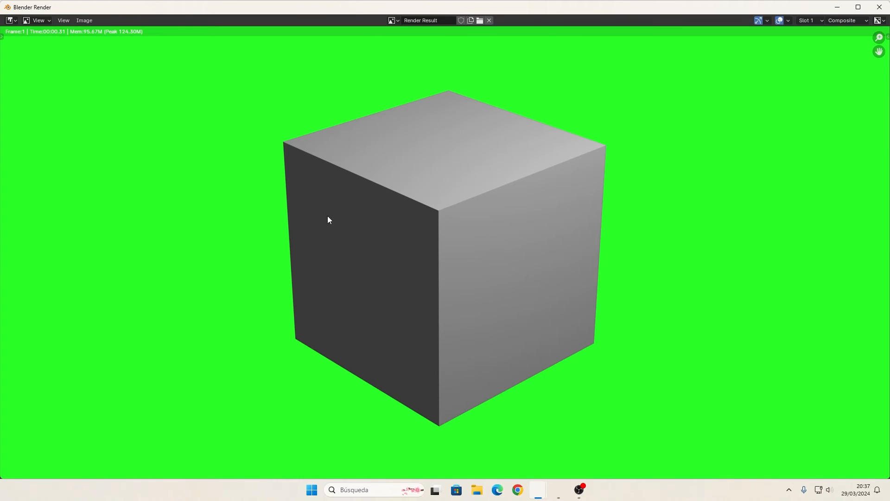
{"action": "mouse_move", "coordinate": [879, 6]}
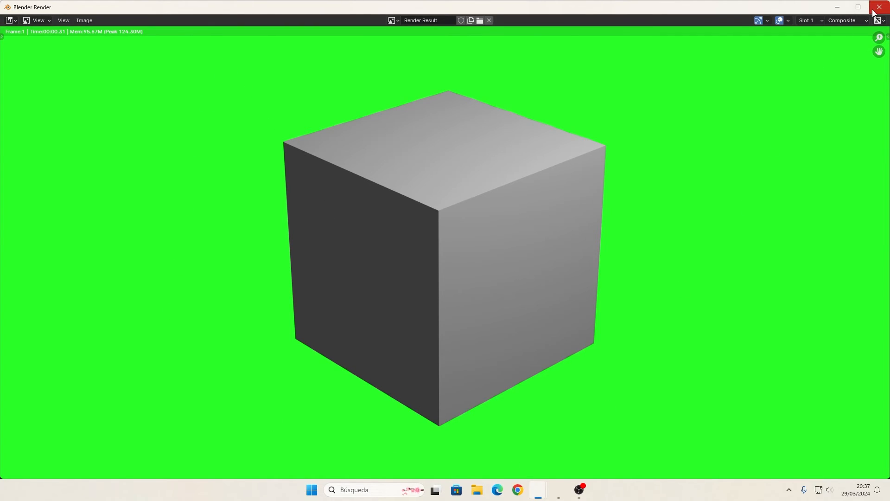
{"action": "left_click", "coordinate": [879, 7]}
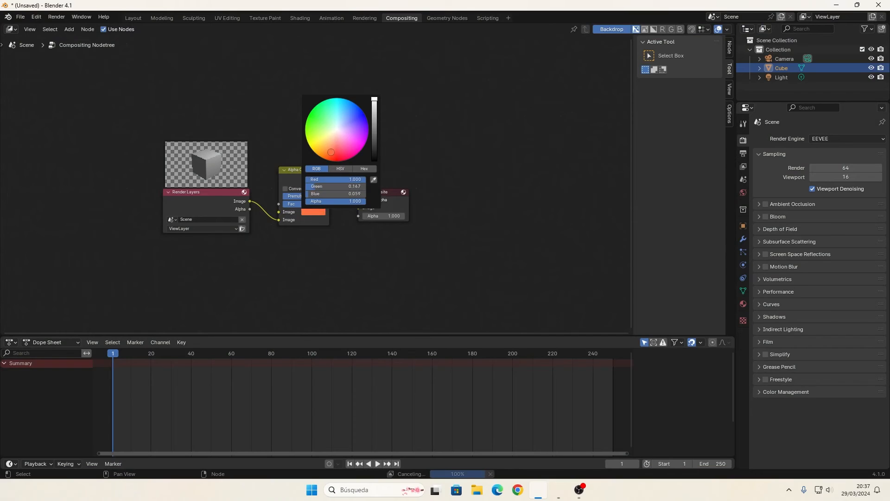